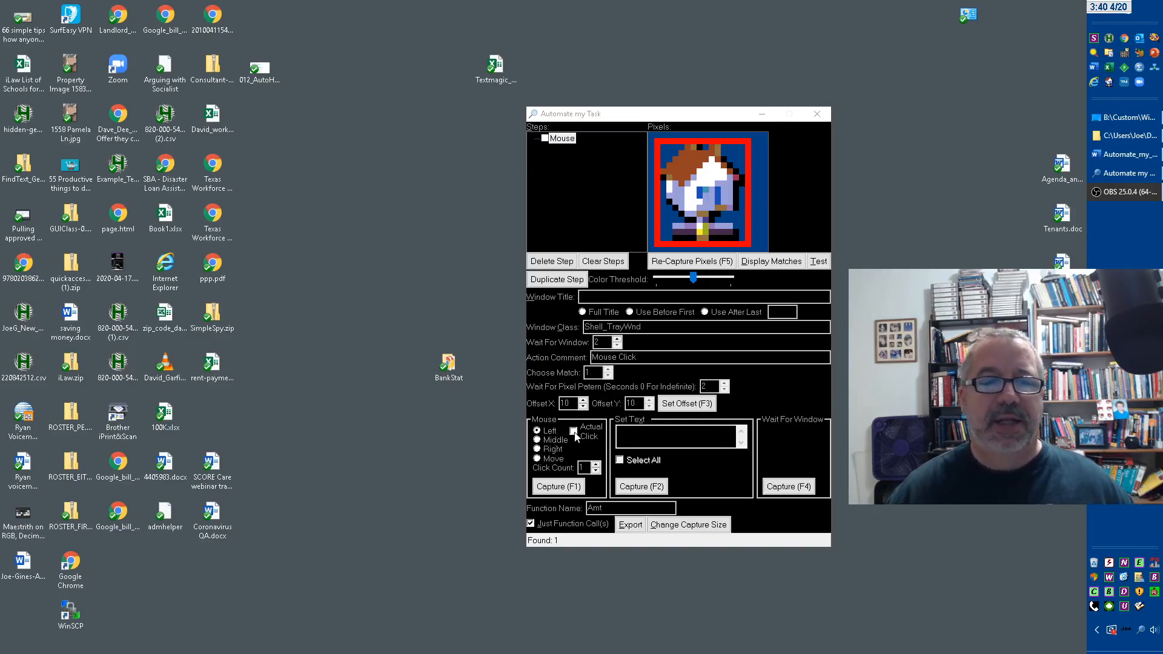
# - Set the Mouse step to Move only, then test-run it on the taskbar icon
pyautogui.click(537, 459)
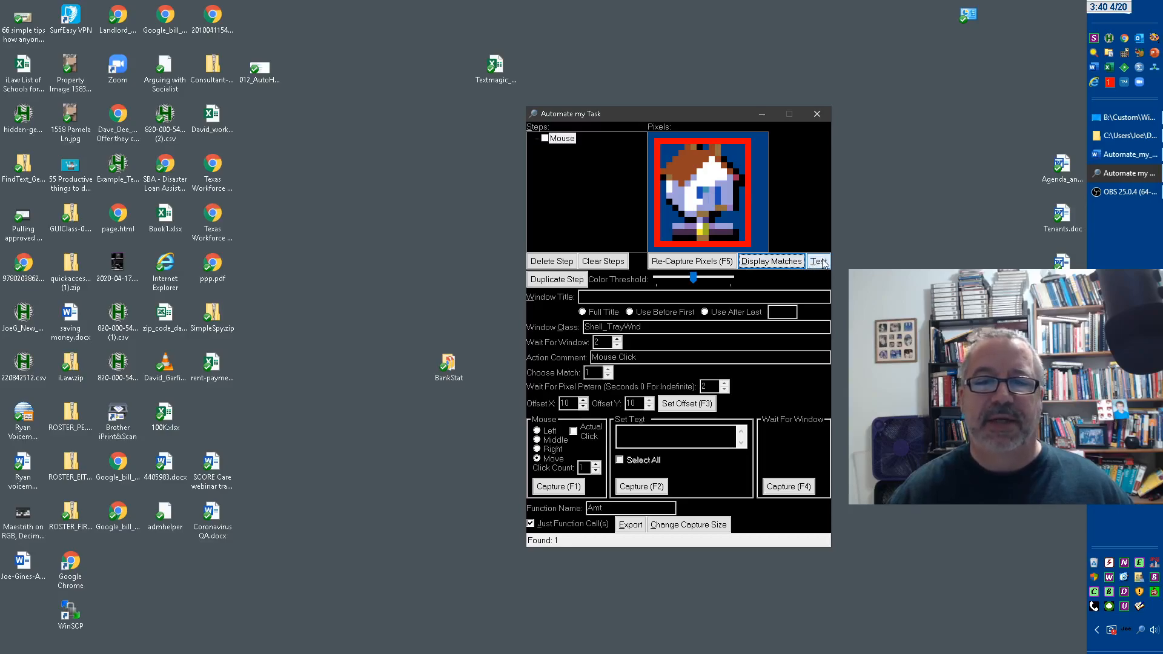
pyautogui.click(819, 261)
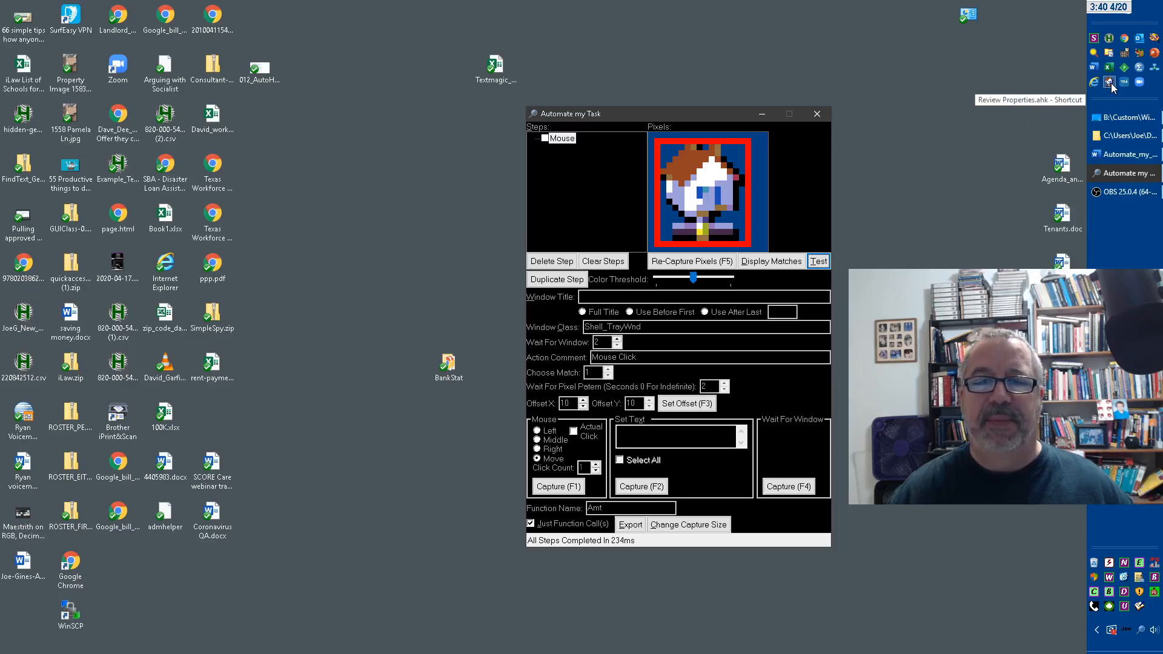
pyautogui.moveTo(968, 197)
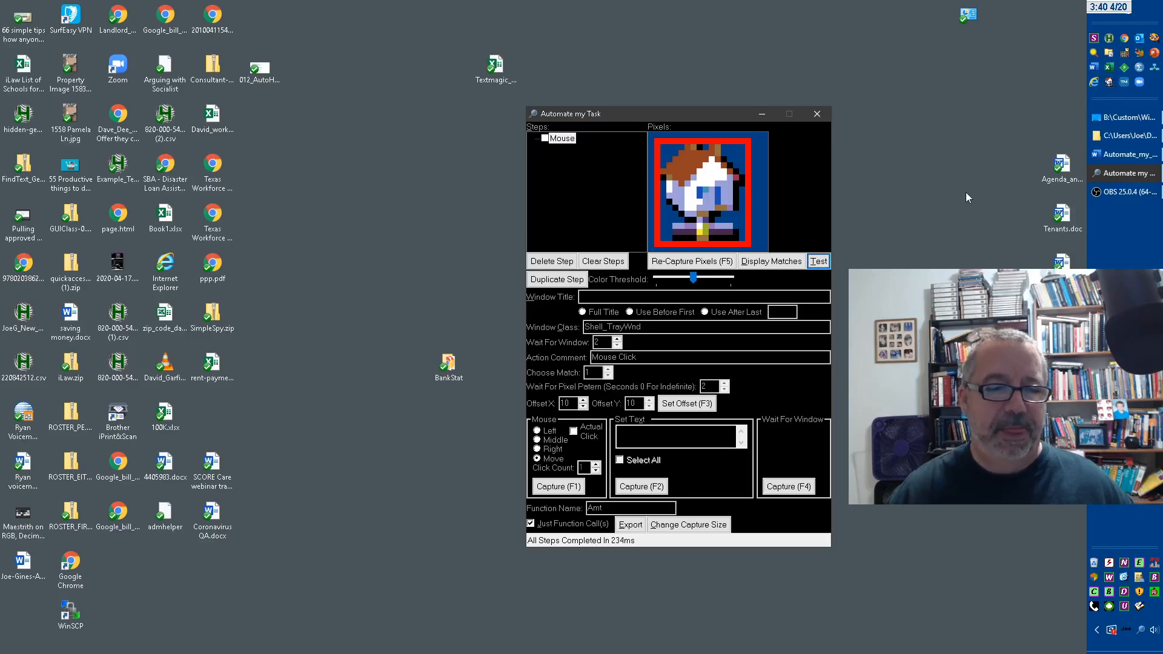
# - Switch the Mouse step to a single left click and test-run it with Actual Click
pyautogui.click(640, 486)
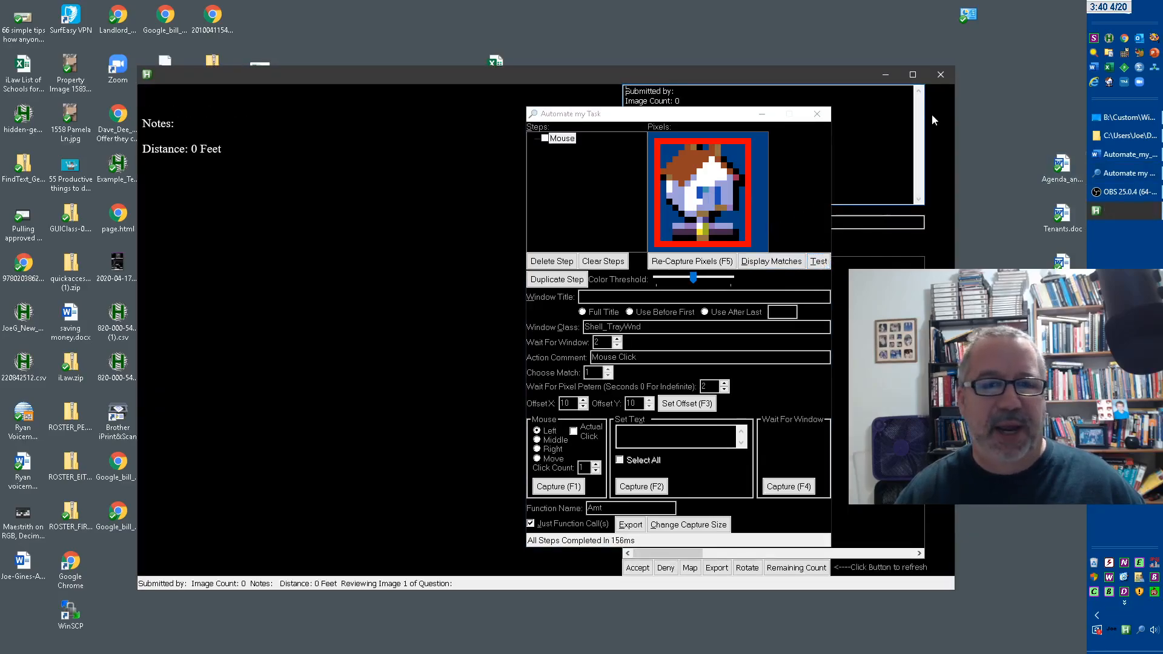
pyautogui.moveTo(377, 112)
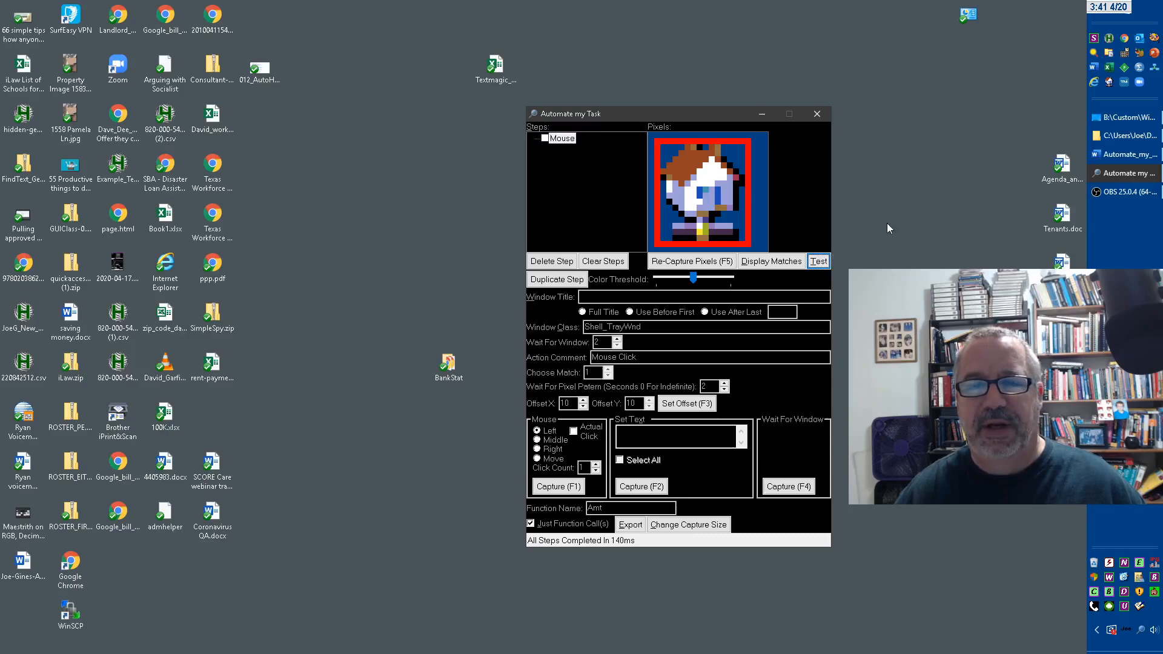
pyautogui.click(818, 261)
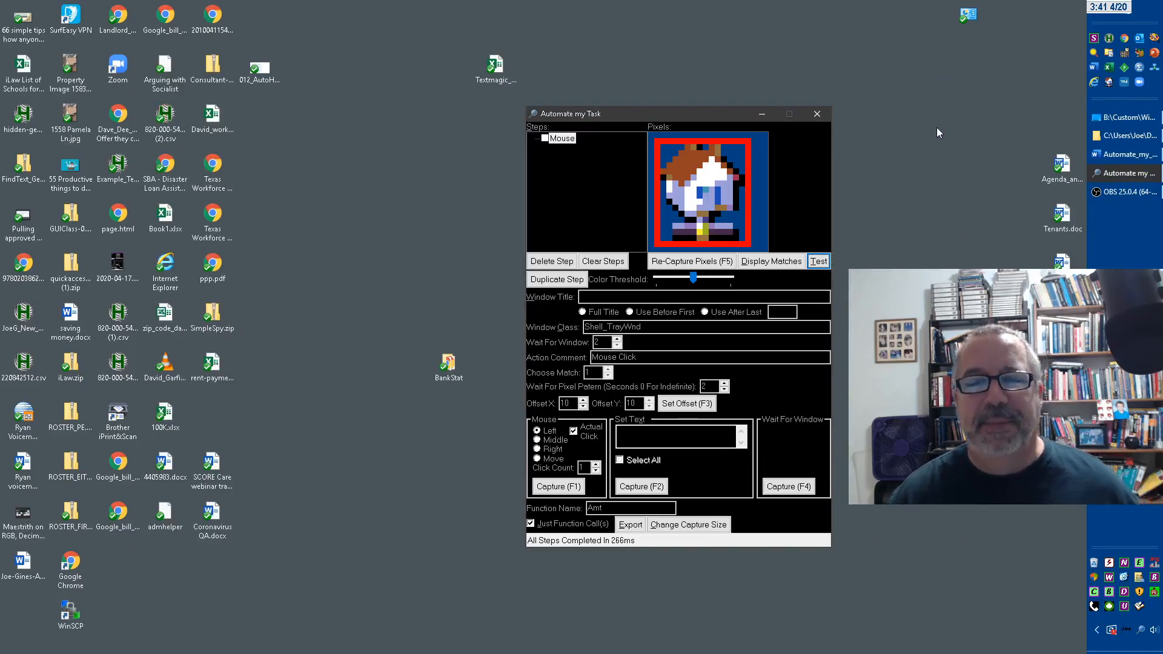
pyautogui.moveTo(1110, 83)
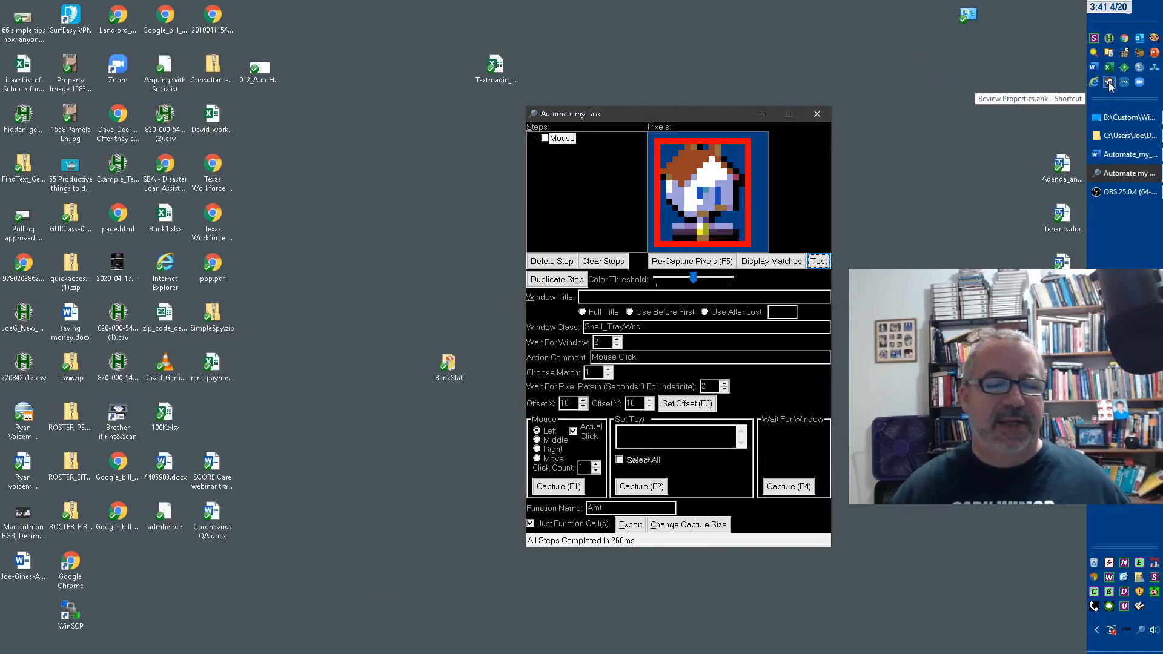